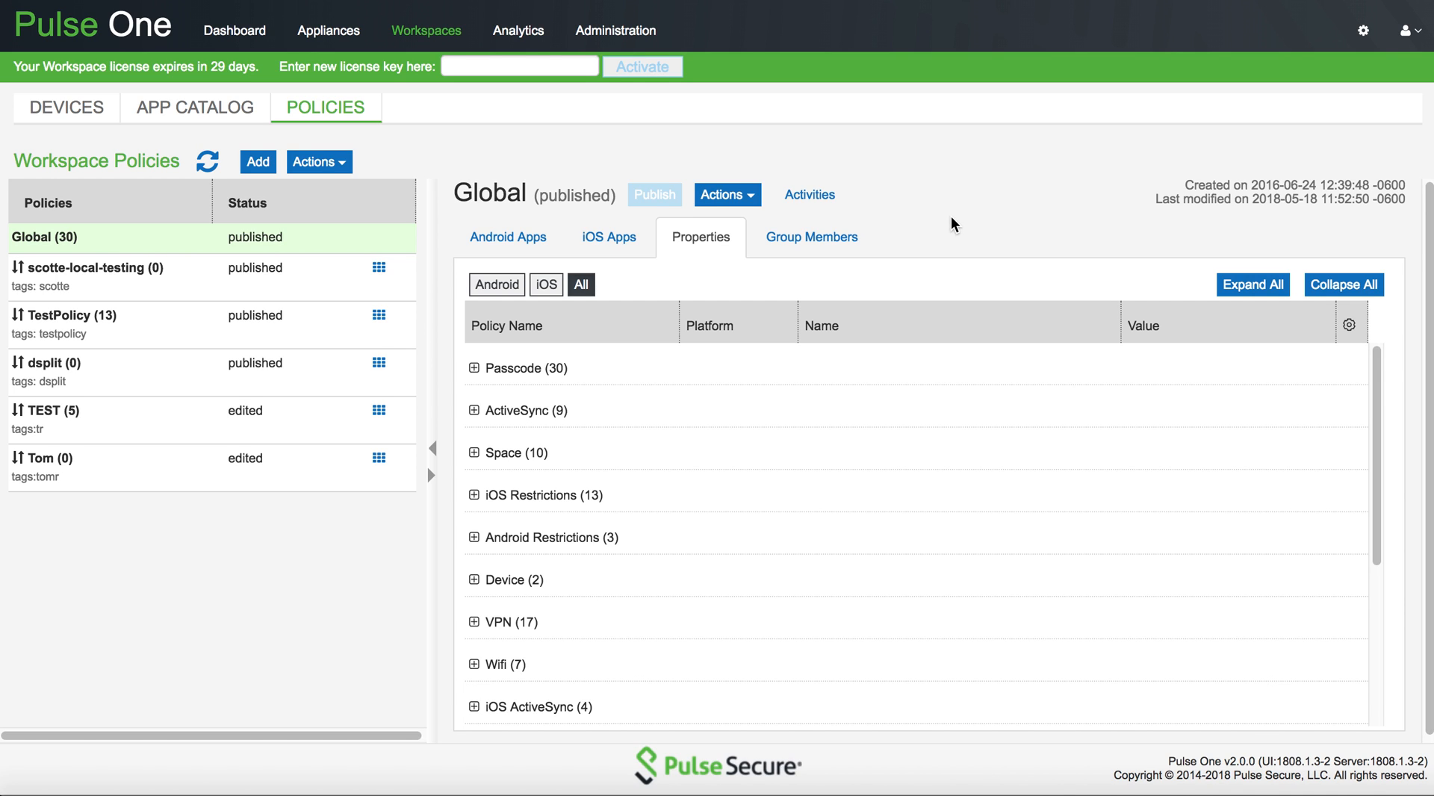
{"action": "mouse_move", "coordinate": [473, 595]}
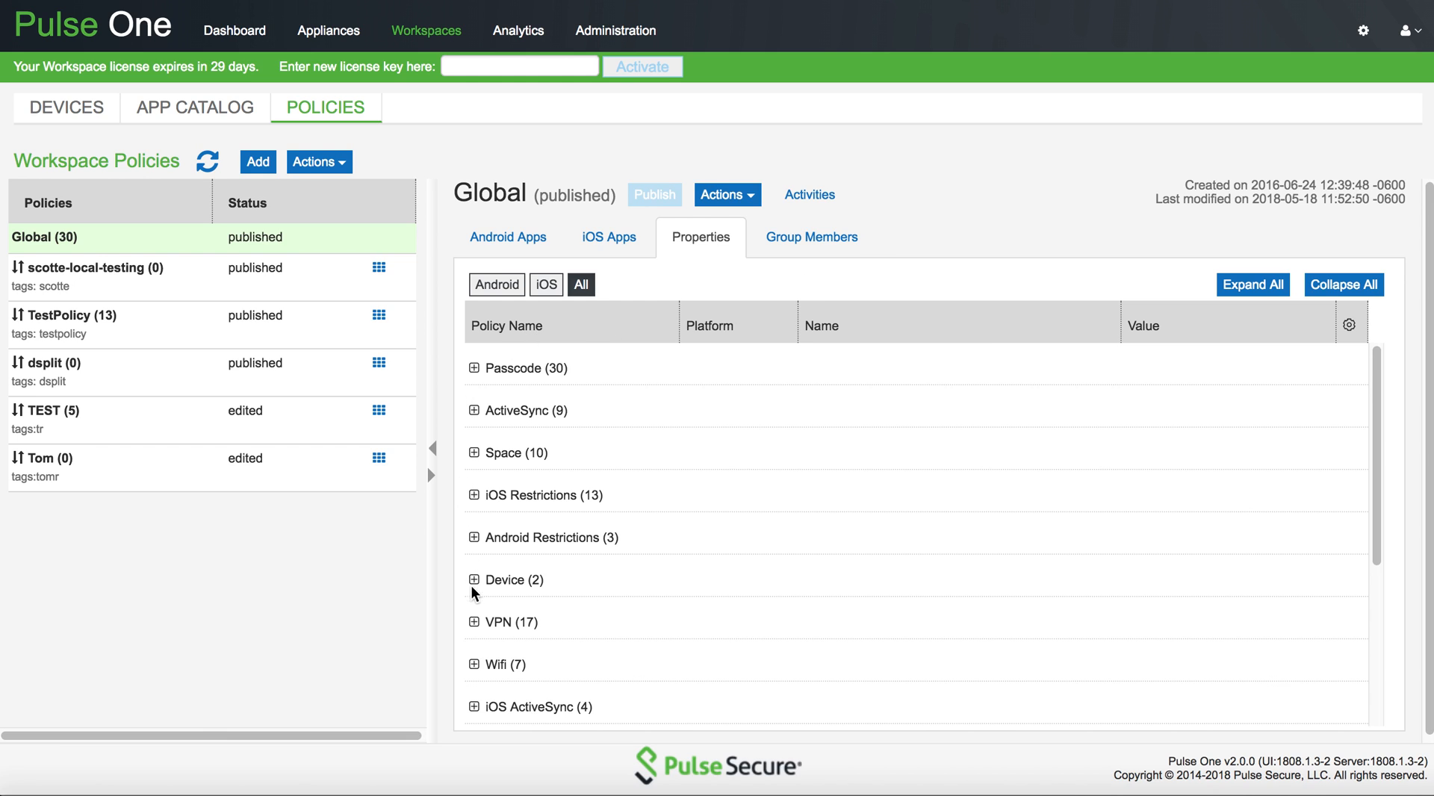
{"action": "mouse_move", "coordinate": [475, 629]}
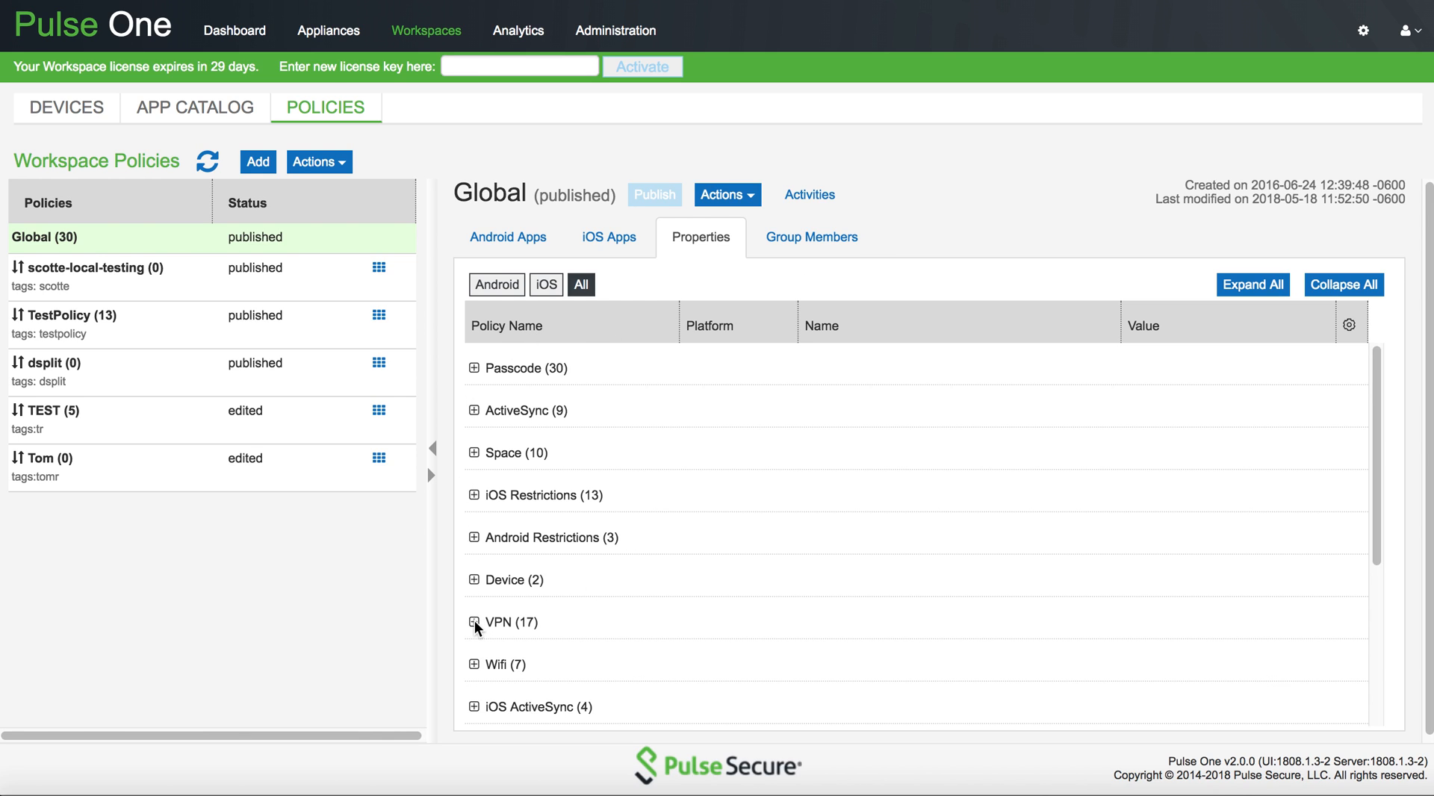
Step: Expand the Global policy's VPN group to show Stealth Mode true and onDemand connection type
{"action": "left_click", "coordinate": [473, 621]}
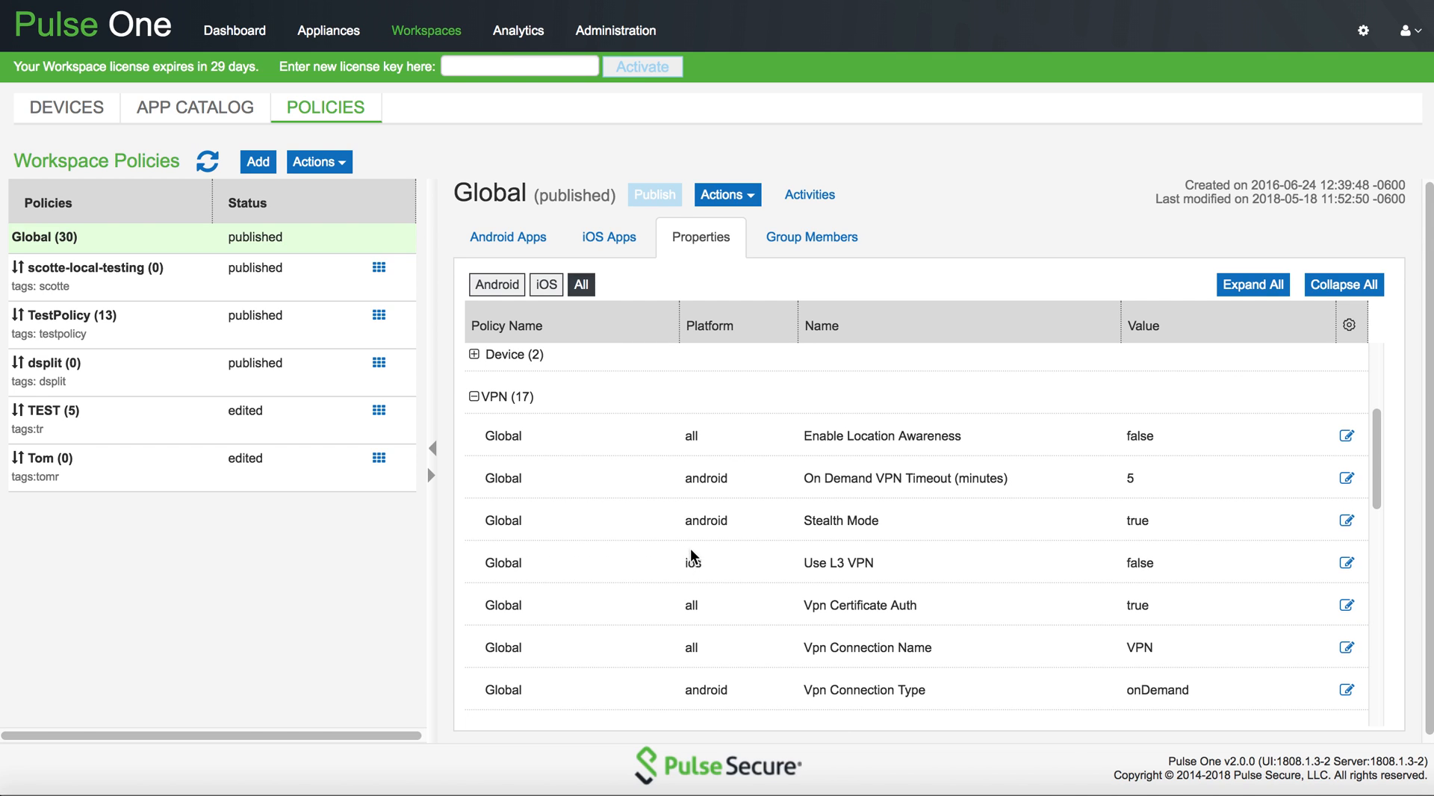
{"action": "mouse_move", "coordinate": [693, 551]}
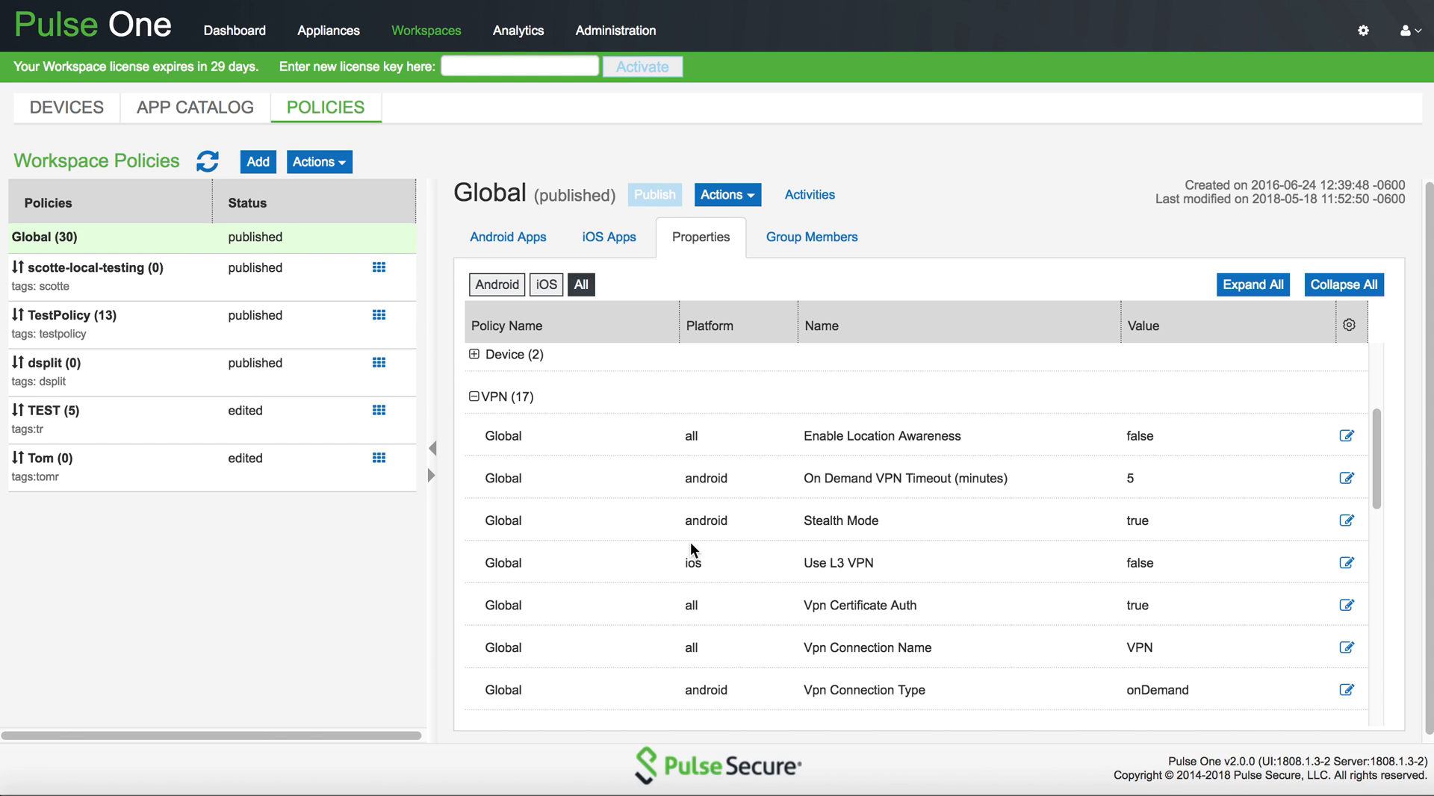
{"action": "mouse_move", "coordinate": [819, 528]}
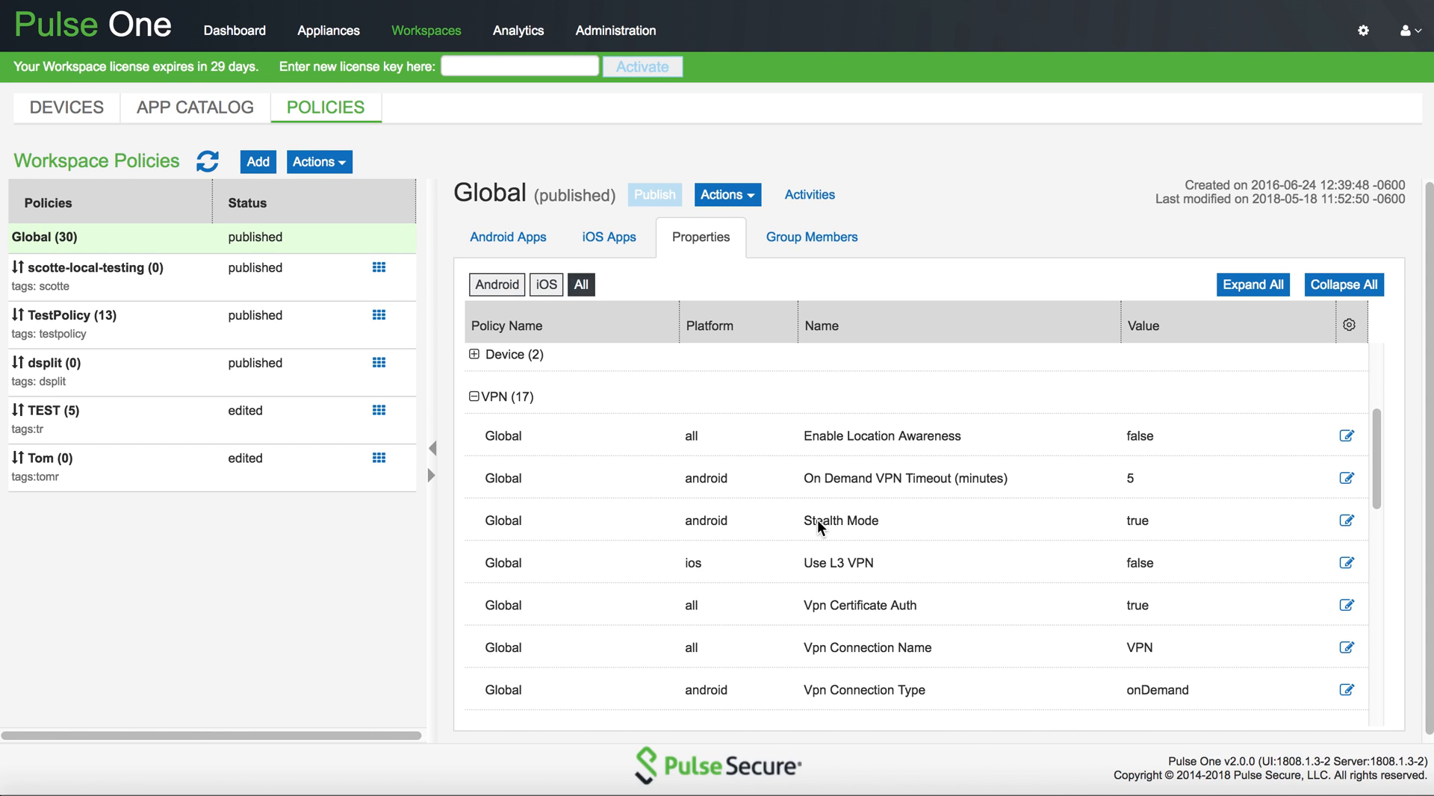
{"action": "mouse_move", "coordinate": [1133, 530]}
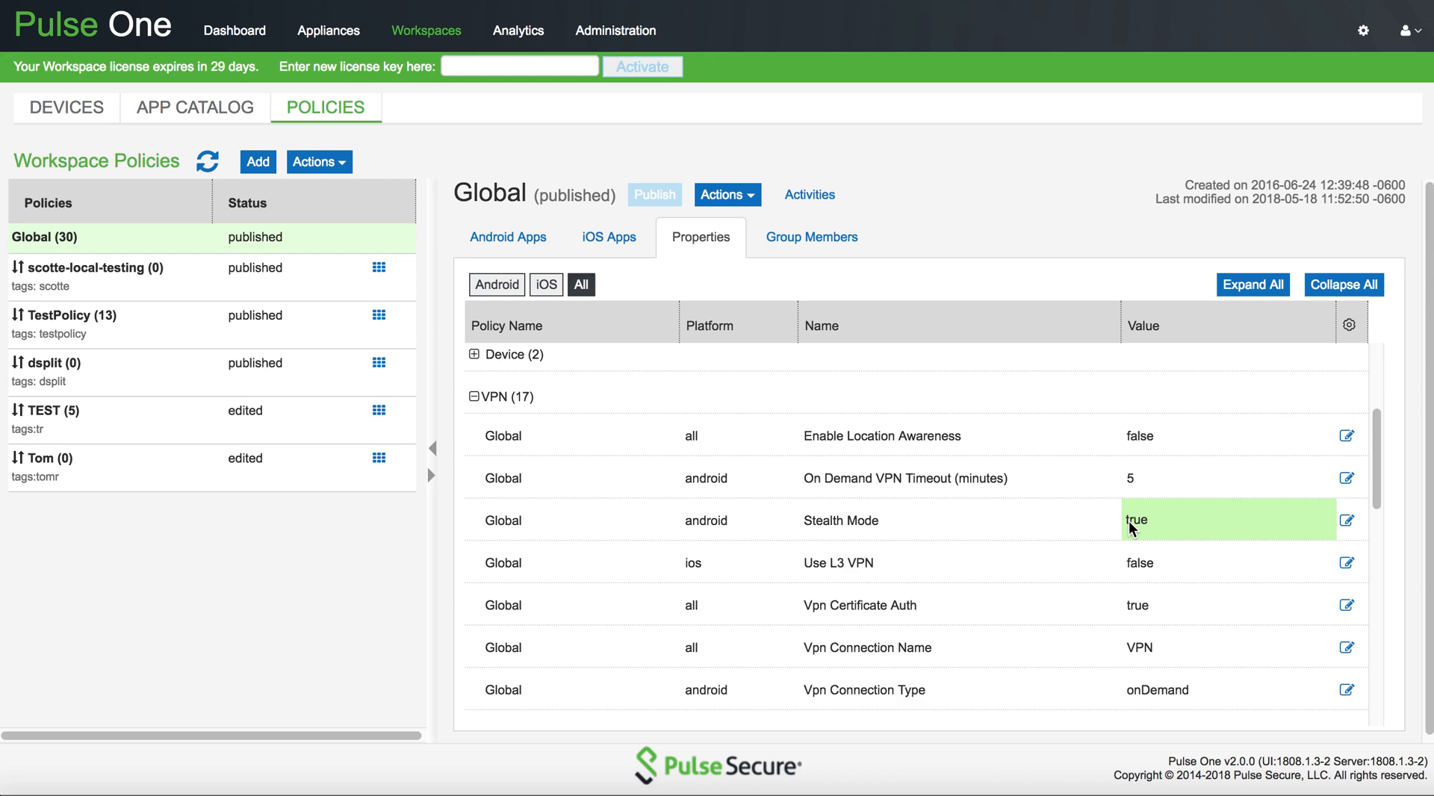
{"action": "scroll", "scroll_direction": "down", "scroll_amount": 3}
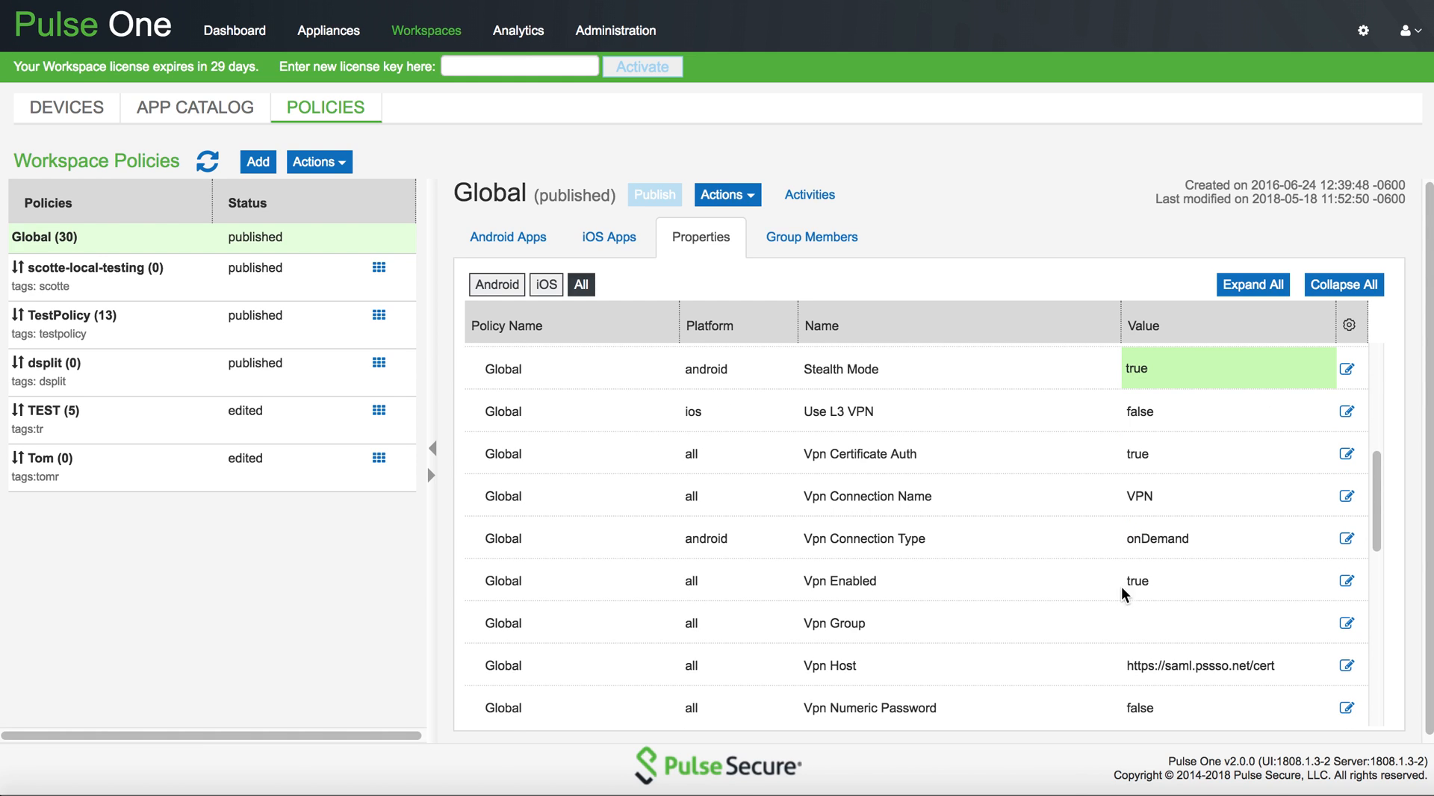
{"action": "mouse_move", "coordinate": [1145, 456]}
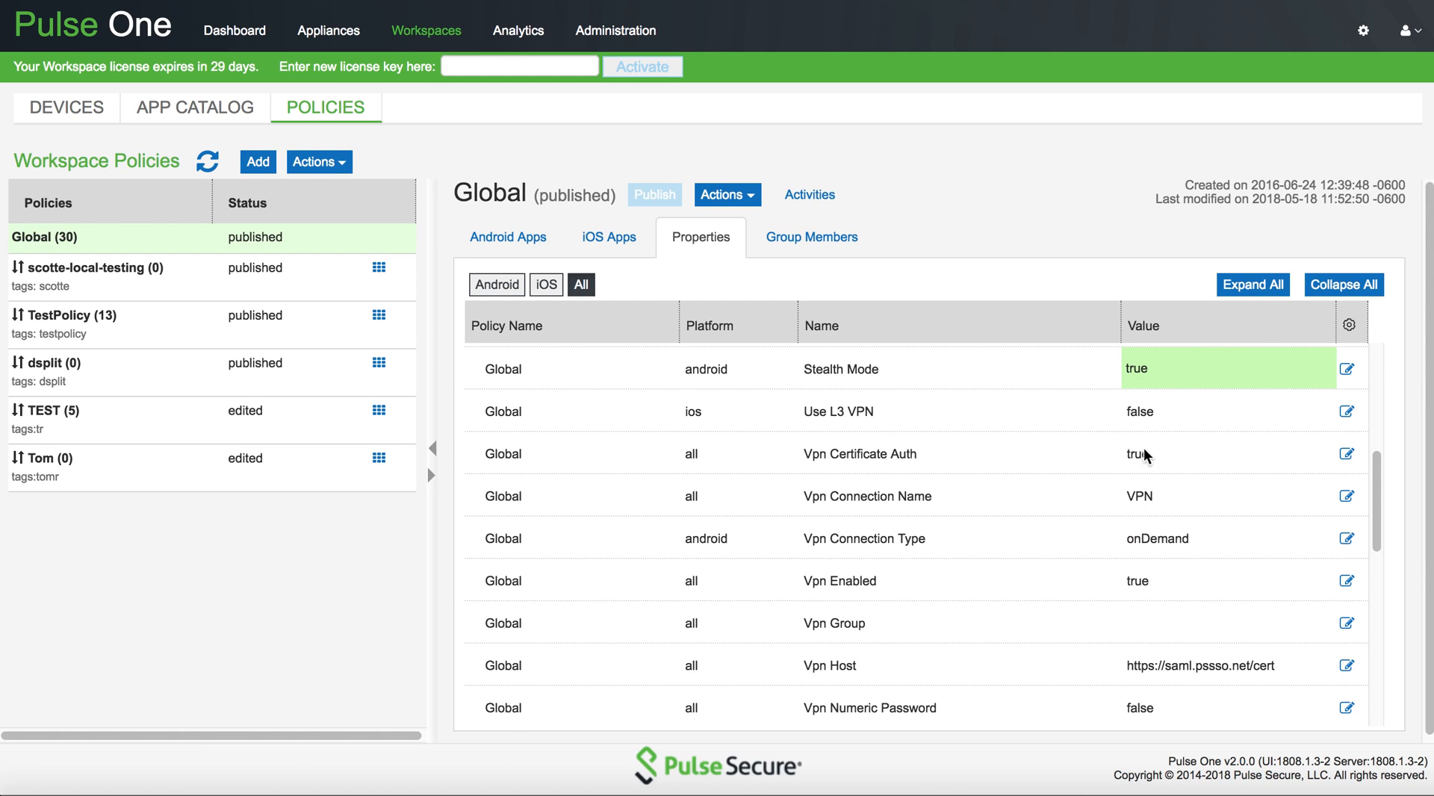
{"action": "mouse_move", "coordinate": [1158, 465]}
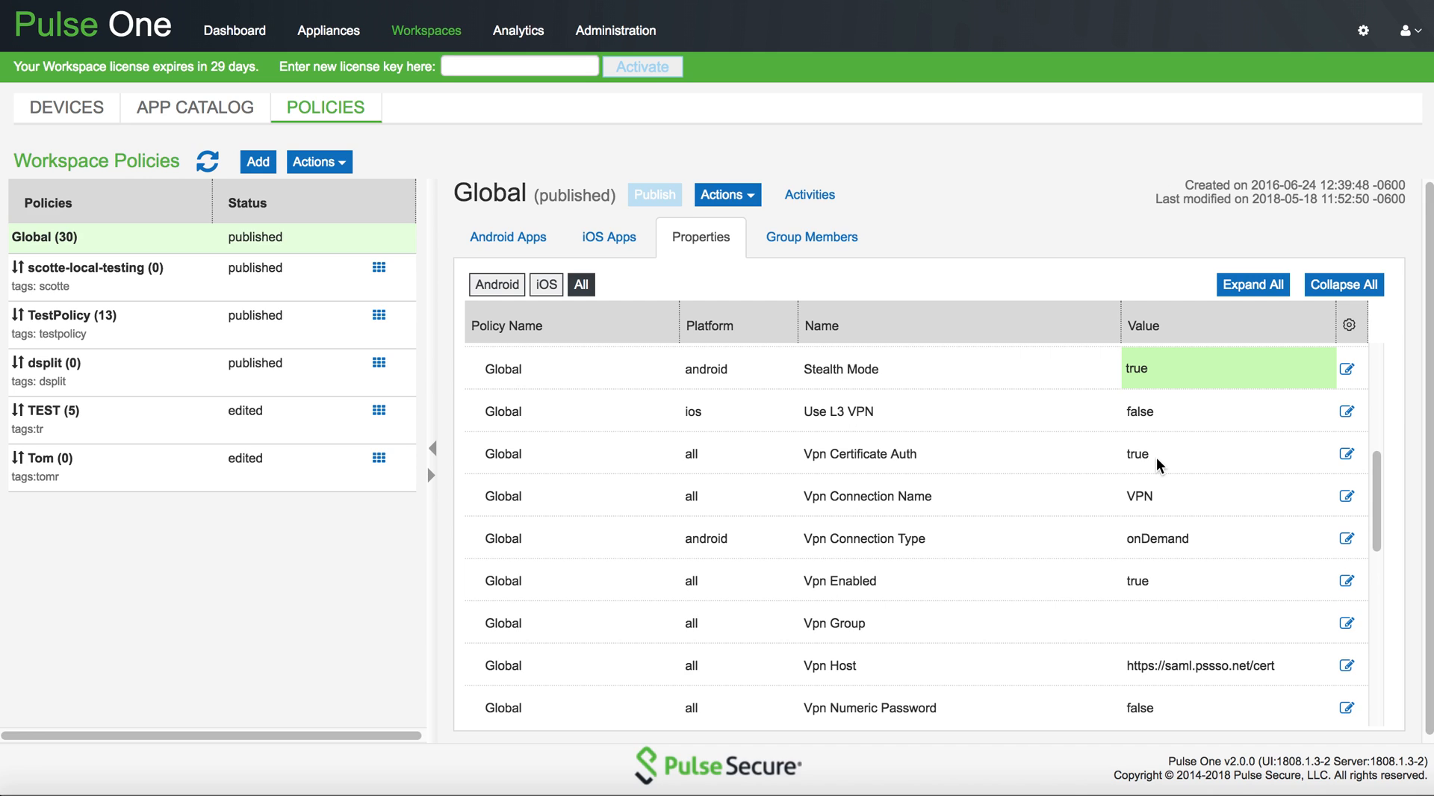
{"action": "mouse_move", "coordinate": [663, 551]}
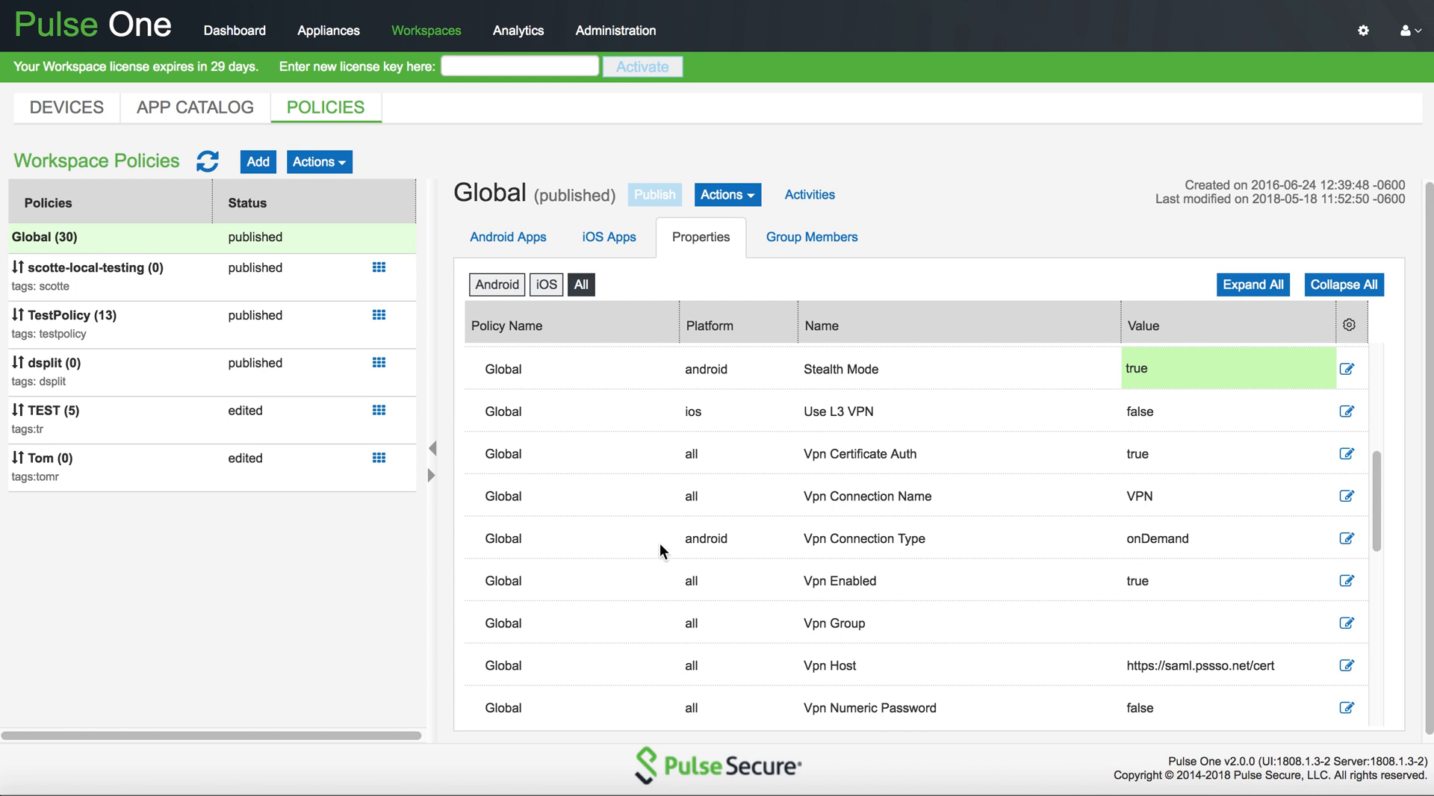
{"action": "mouse_move", "coordinate": [725, 546]}
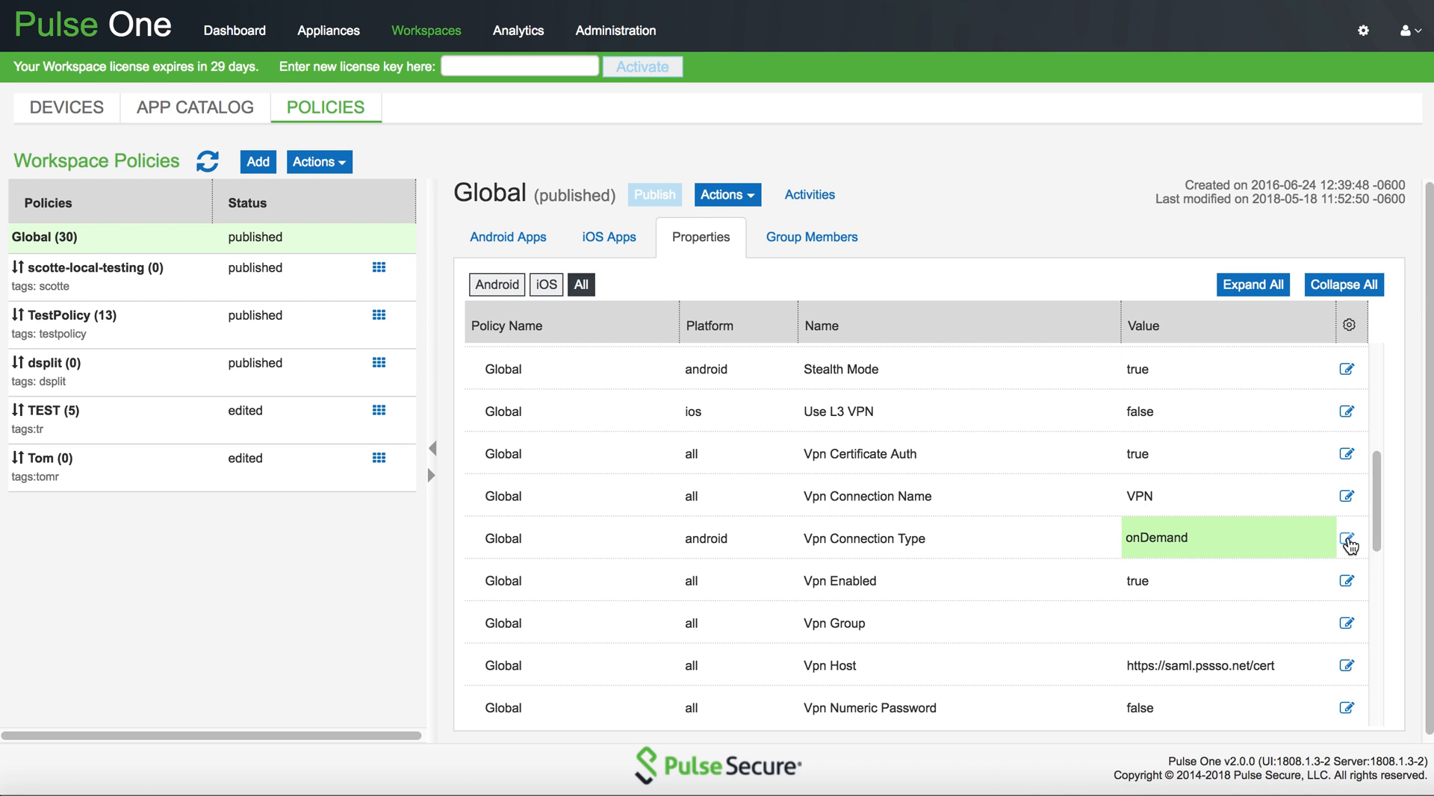
{"action": "left_click", "coordinate": [1346, 537]}
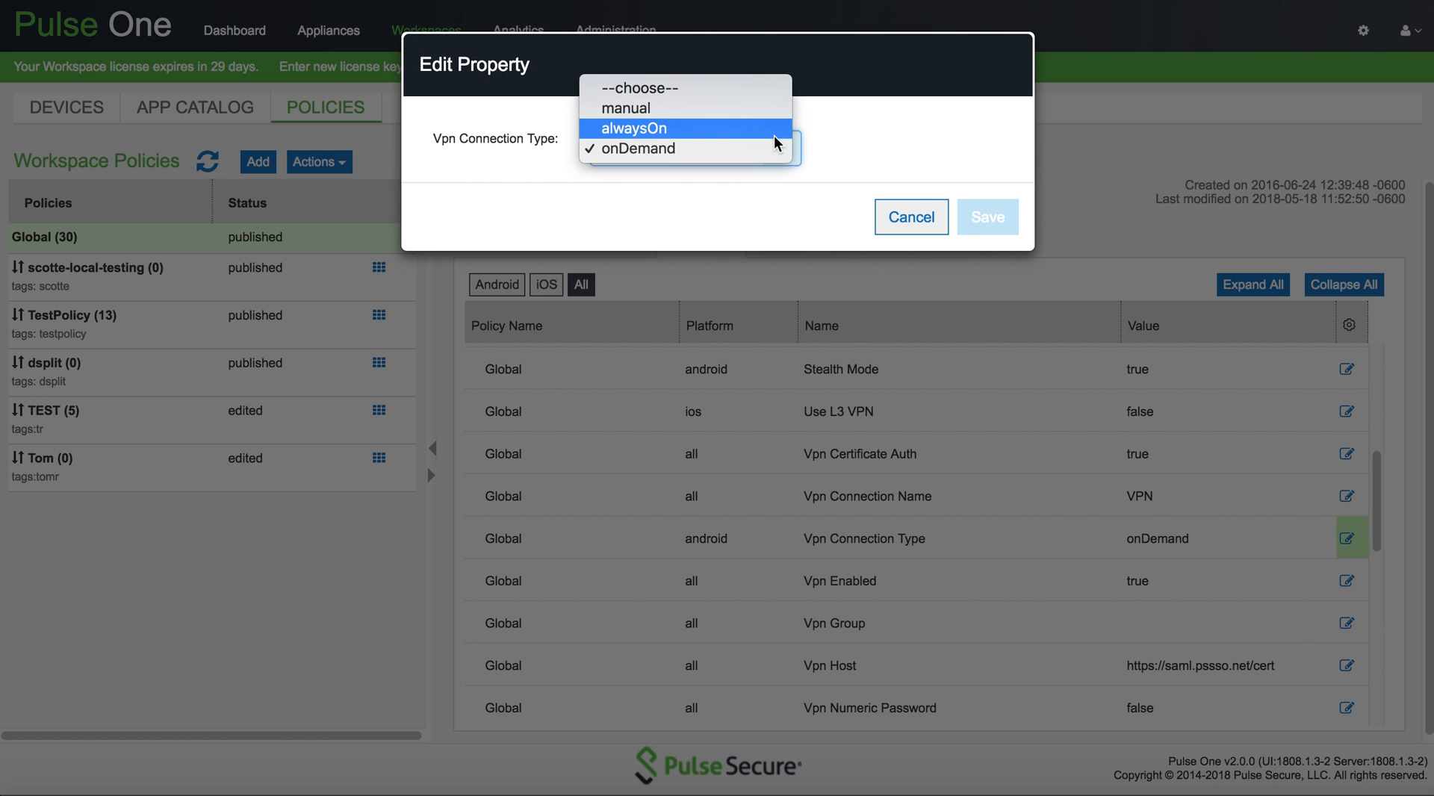
{"action": "mouse_move", "coordinate": [775, 134]}
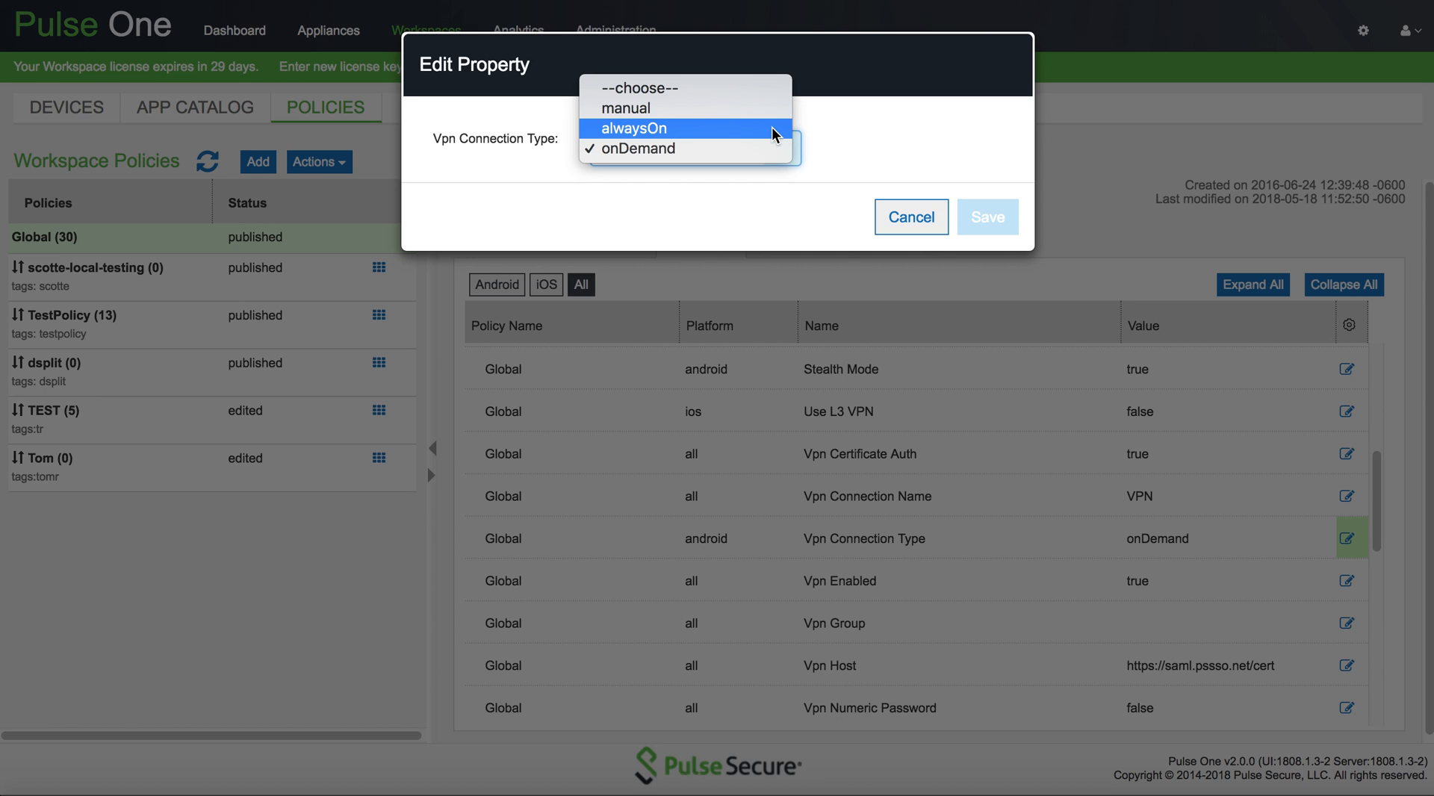
{"action": "mouse_move", "coordinate": [892, 139]}
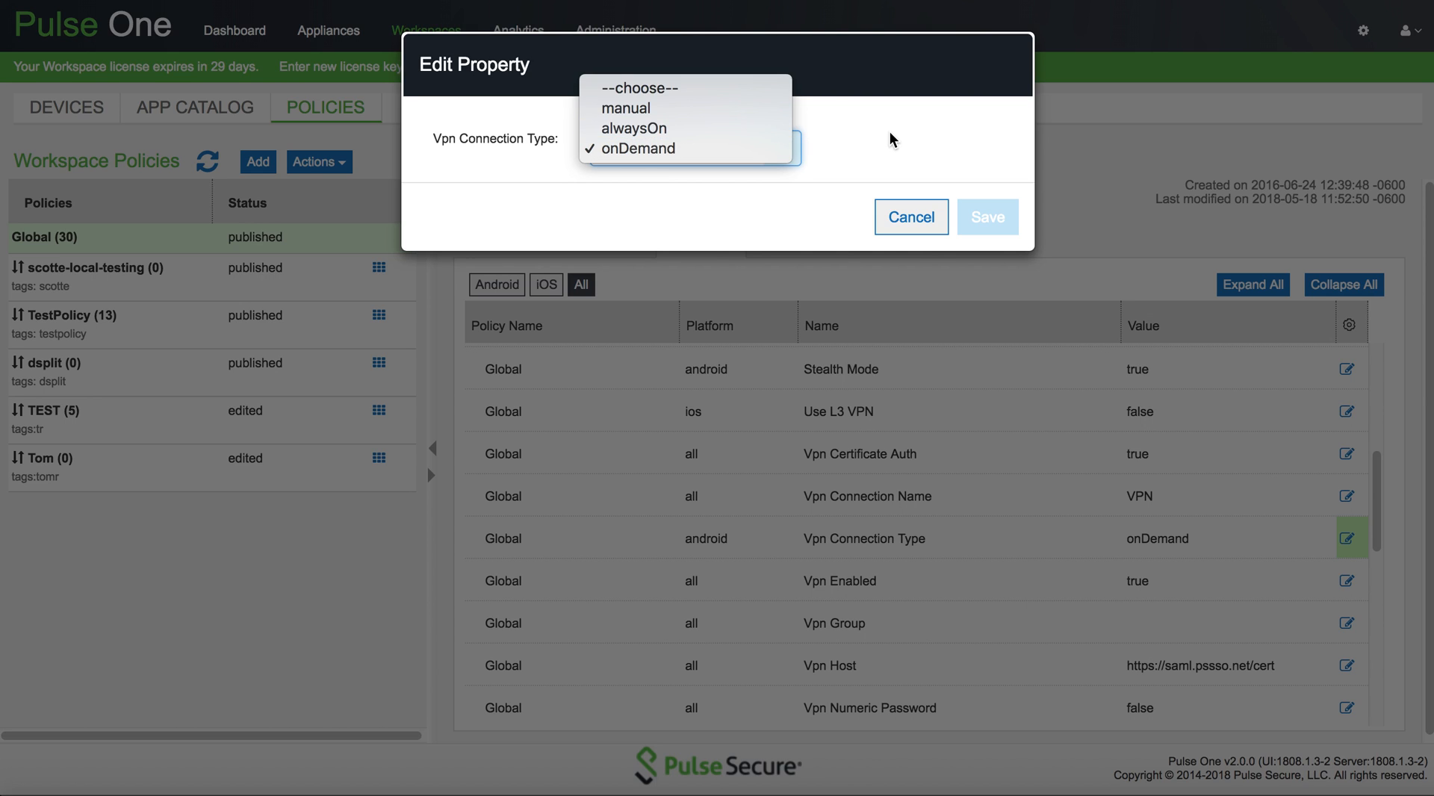
{"action": "left_click", "coordinate": [631, 148]}
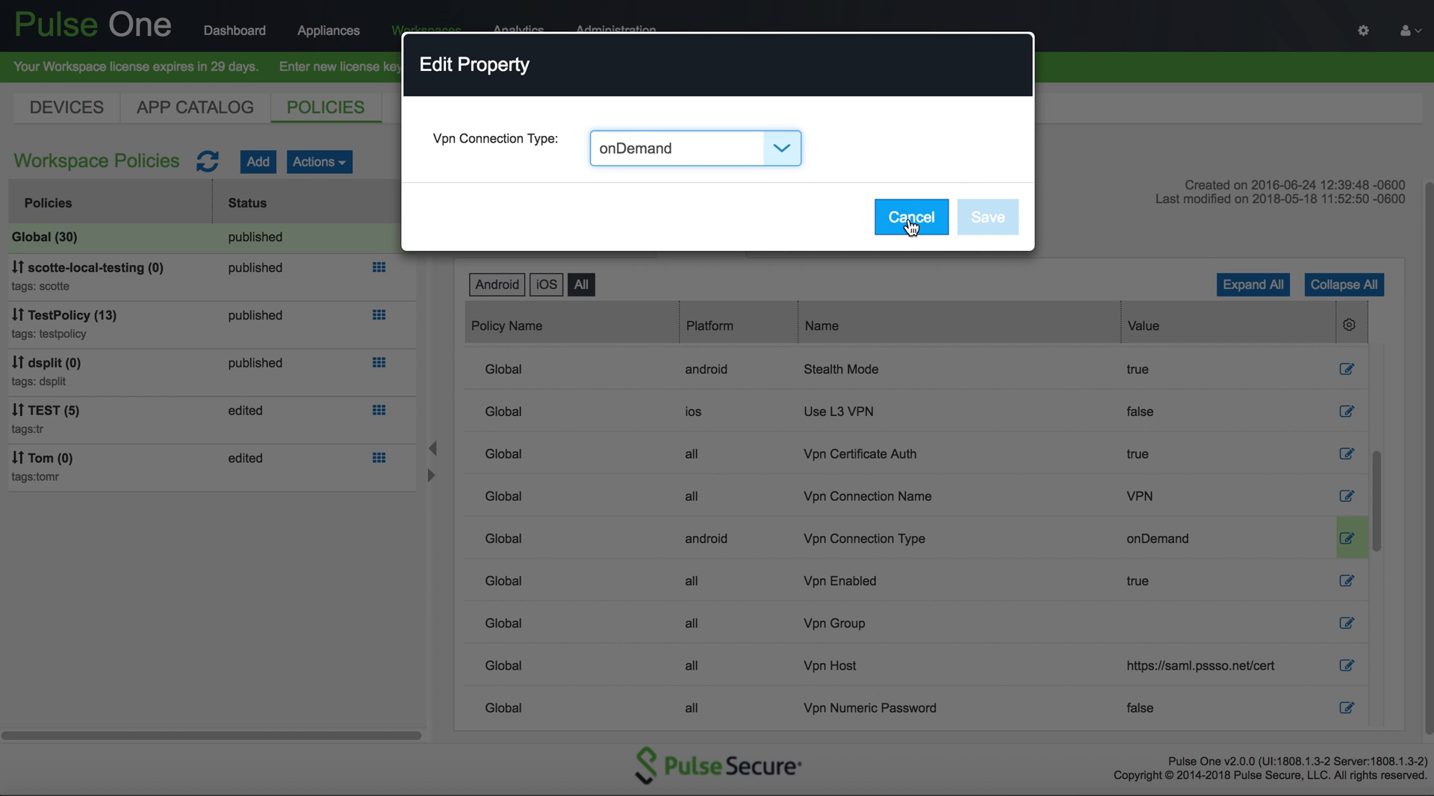
{"action": "left_click", "coordinate": [910, 217]}
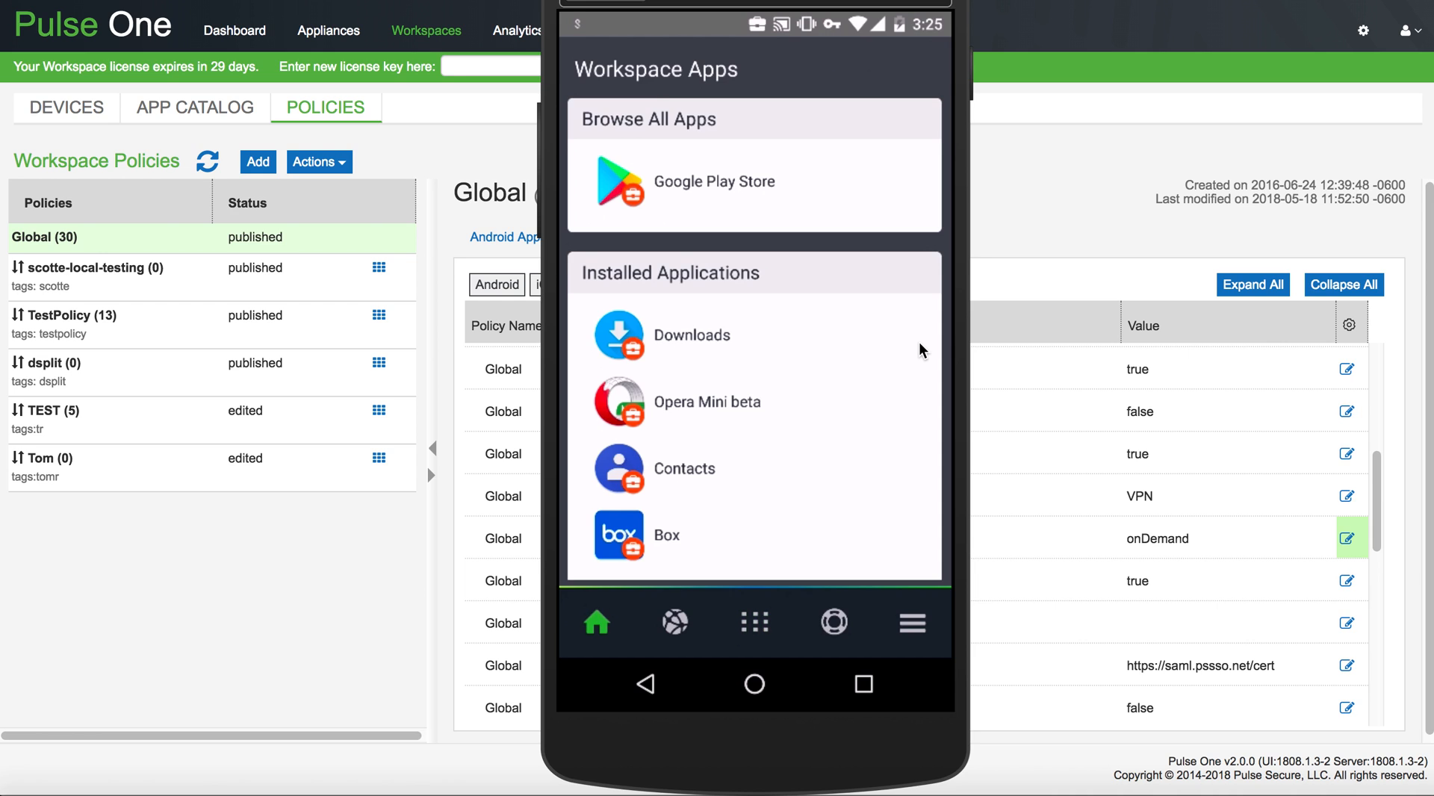
Step: Review the Pulse Secure VPN connection details and show public IP 107.167.109.226
{"action": "left_click", "coordinate": [595, 622]}
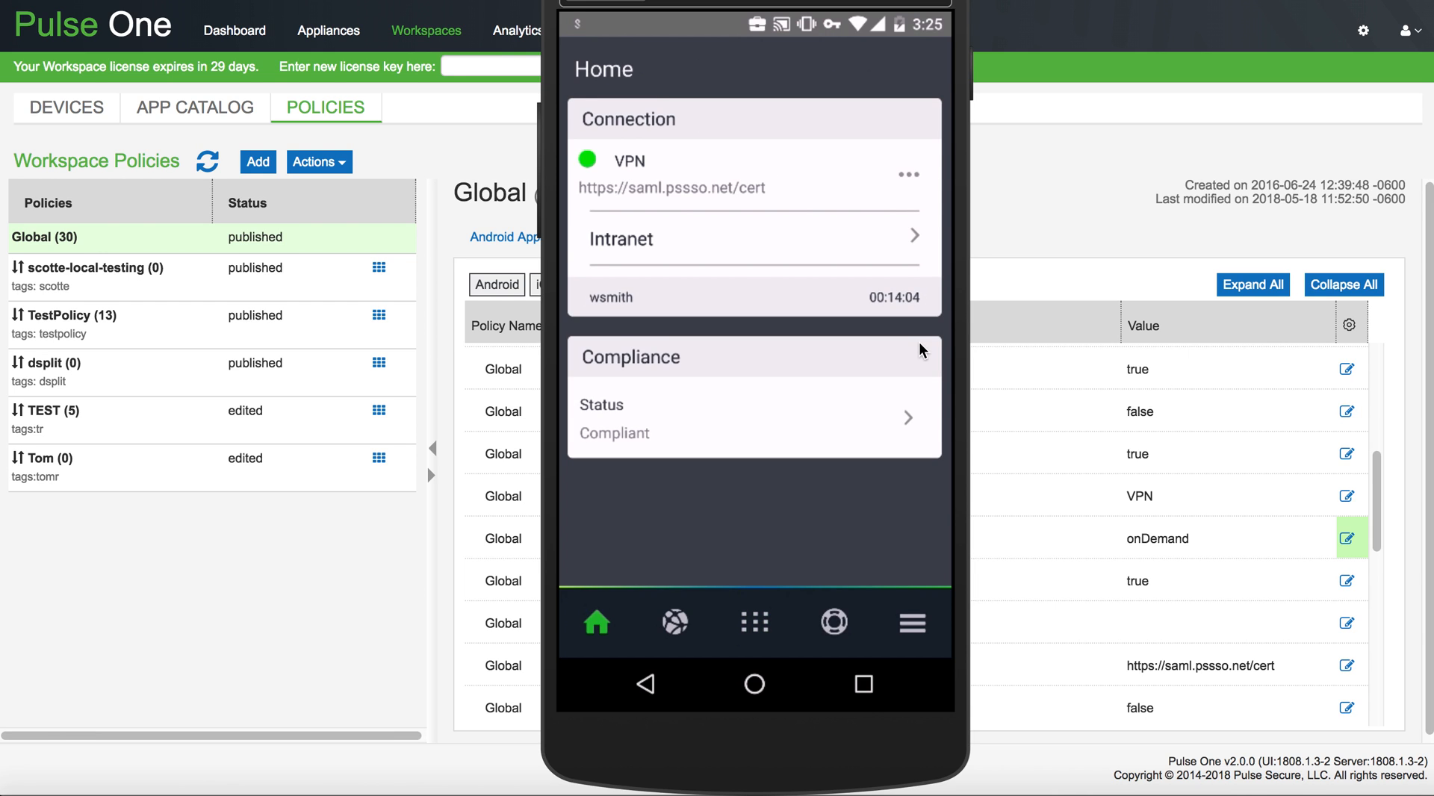
{"action": "left_click", "coordinate": [750, 174]}
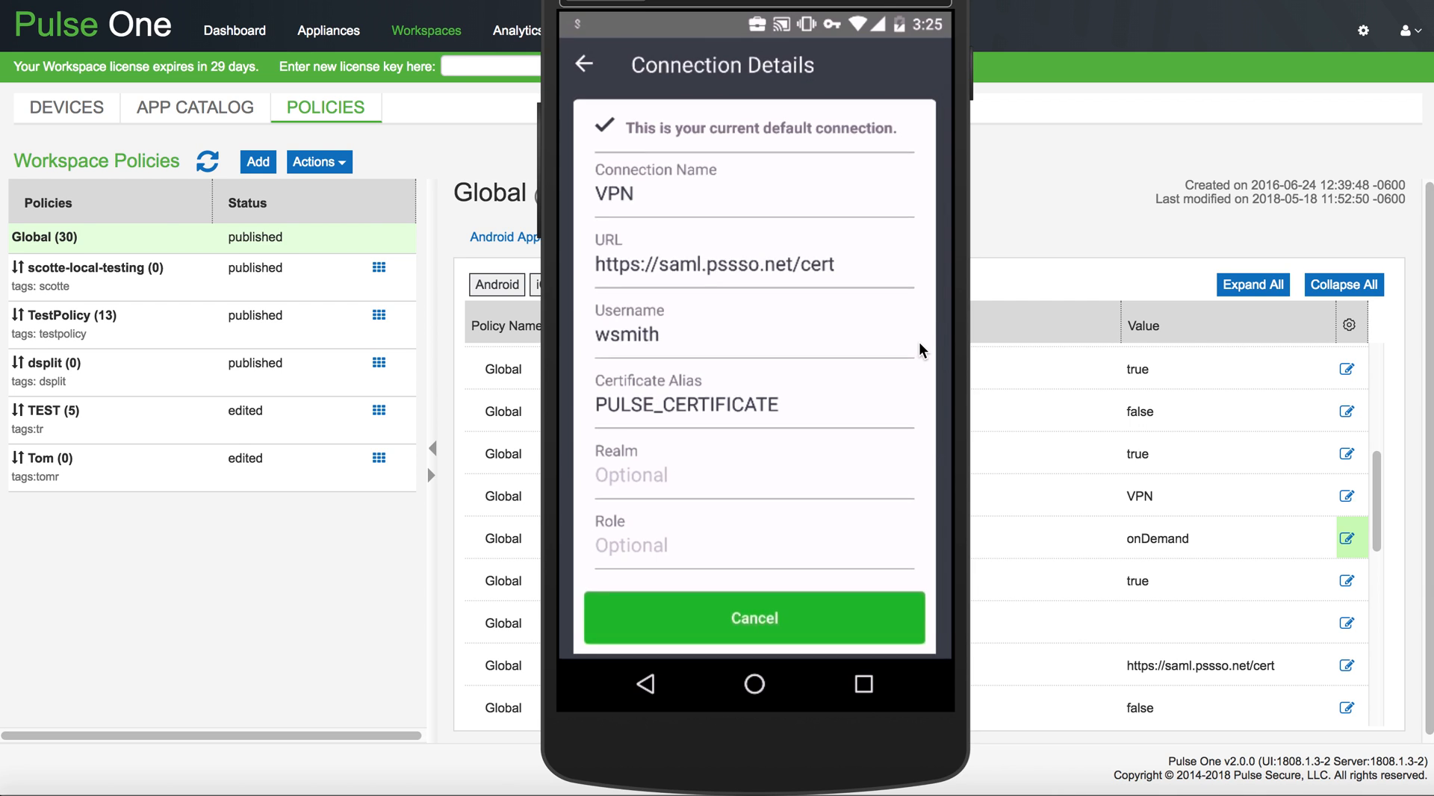
{"action": "left_click", "coordinate": [753, 618]}
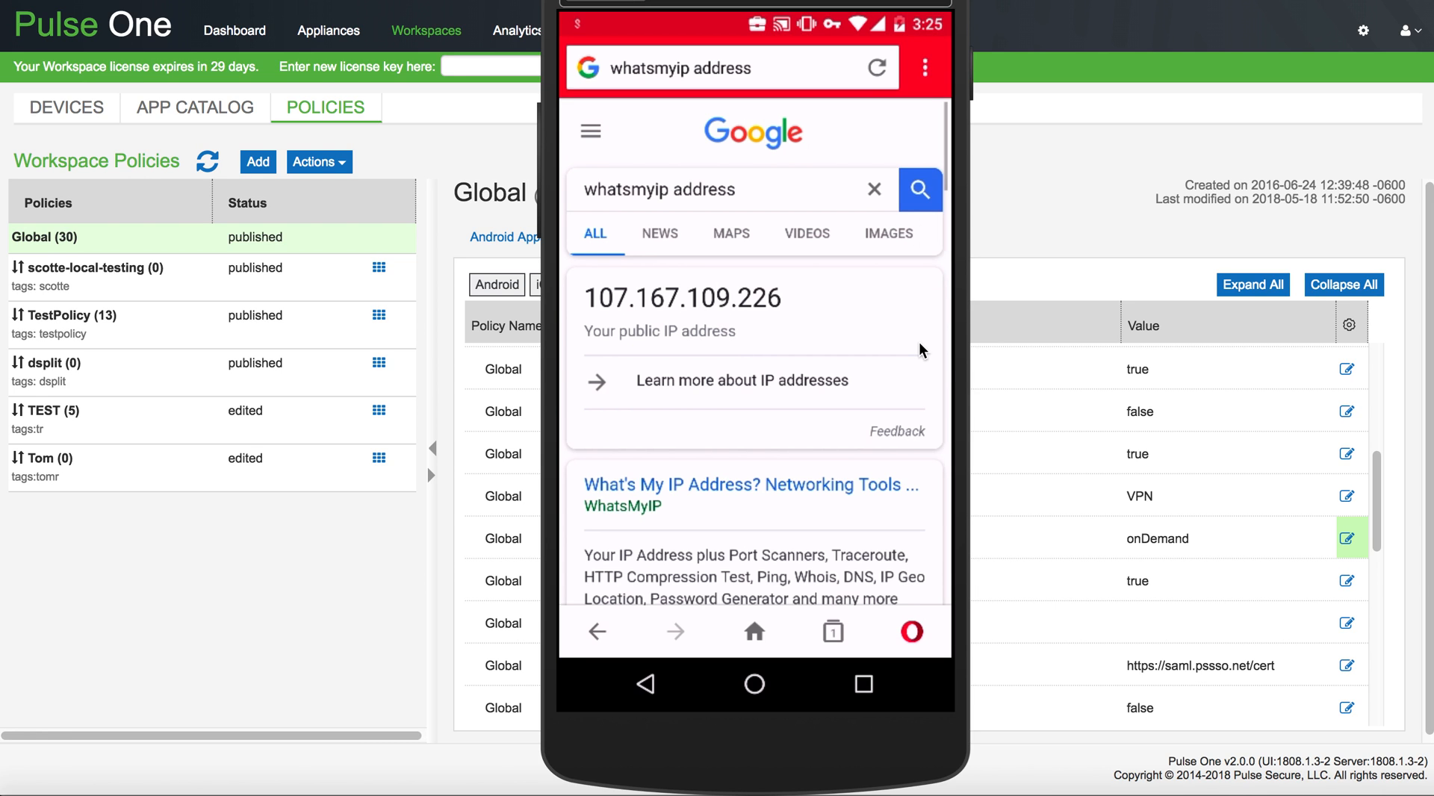
{"action": "left_click", "coordinate": [876, 68]}
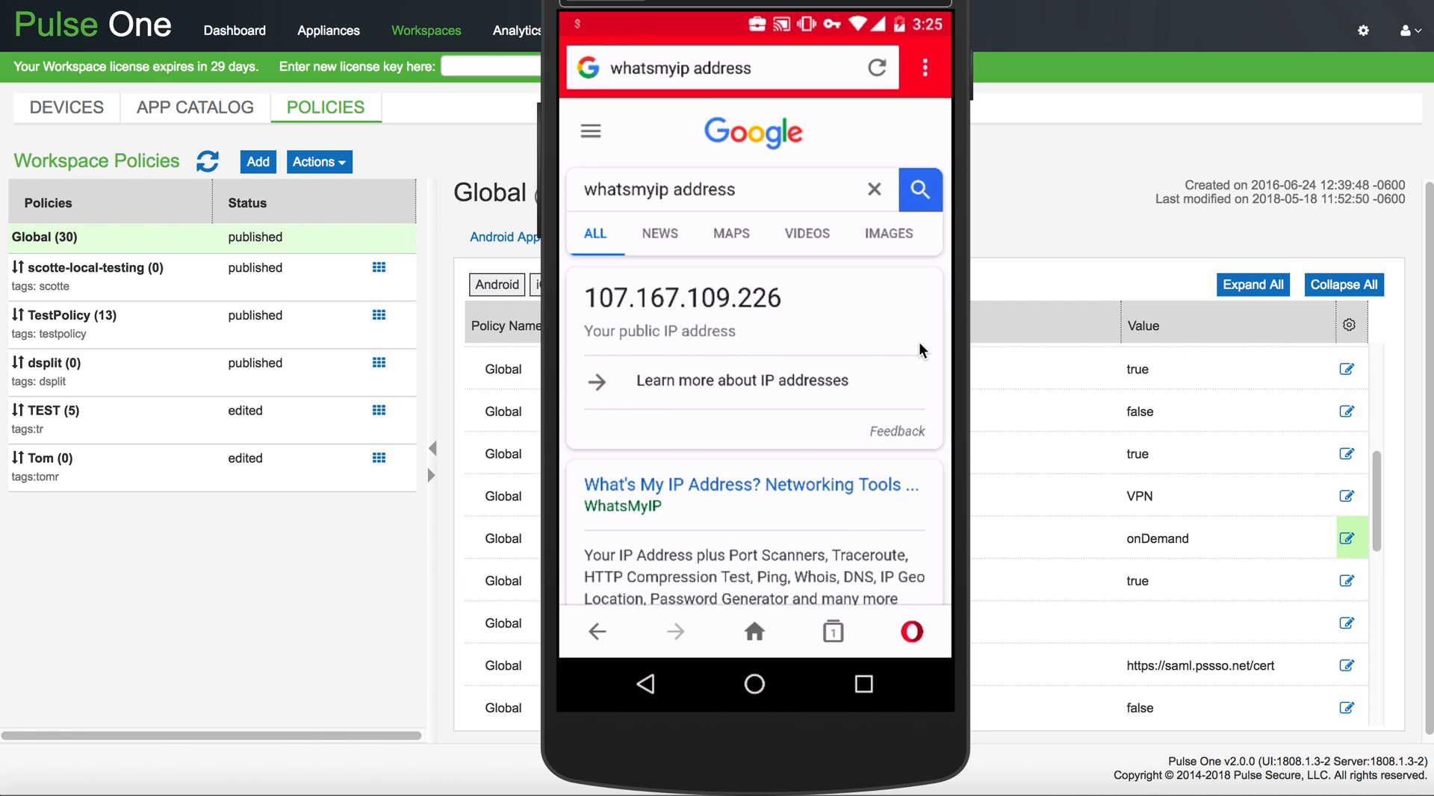
{"action": "left_click", "coordinate": [753, 683]}
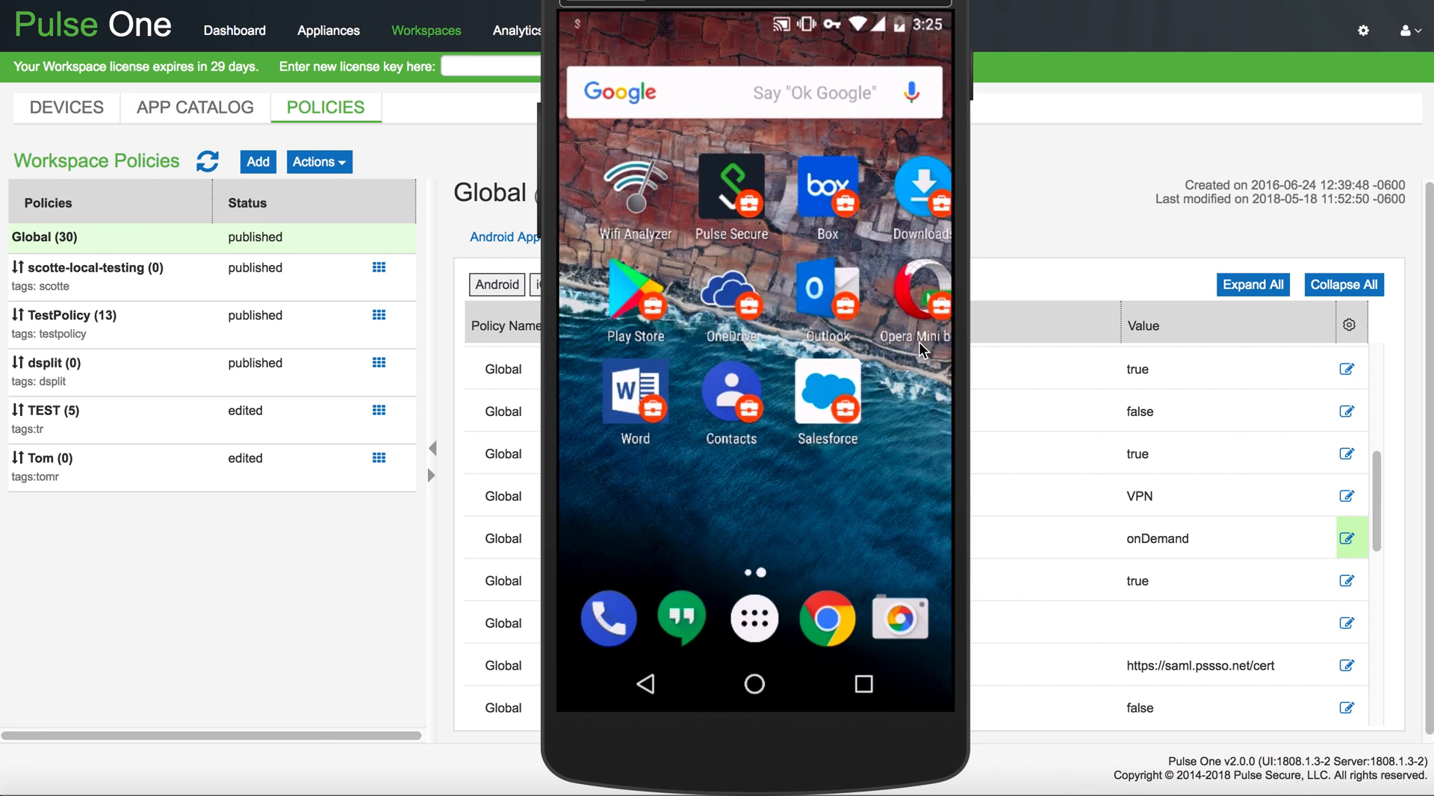
Step: In Chrome, enter 'whats' in the address bar and load whatsmyip.org
{"action": "left_click", "coordinate": [754, 619]}
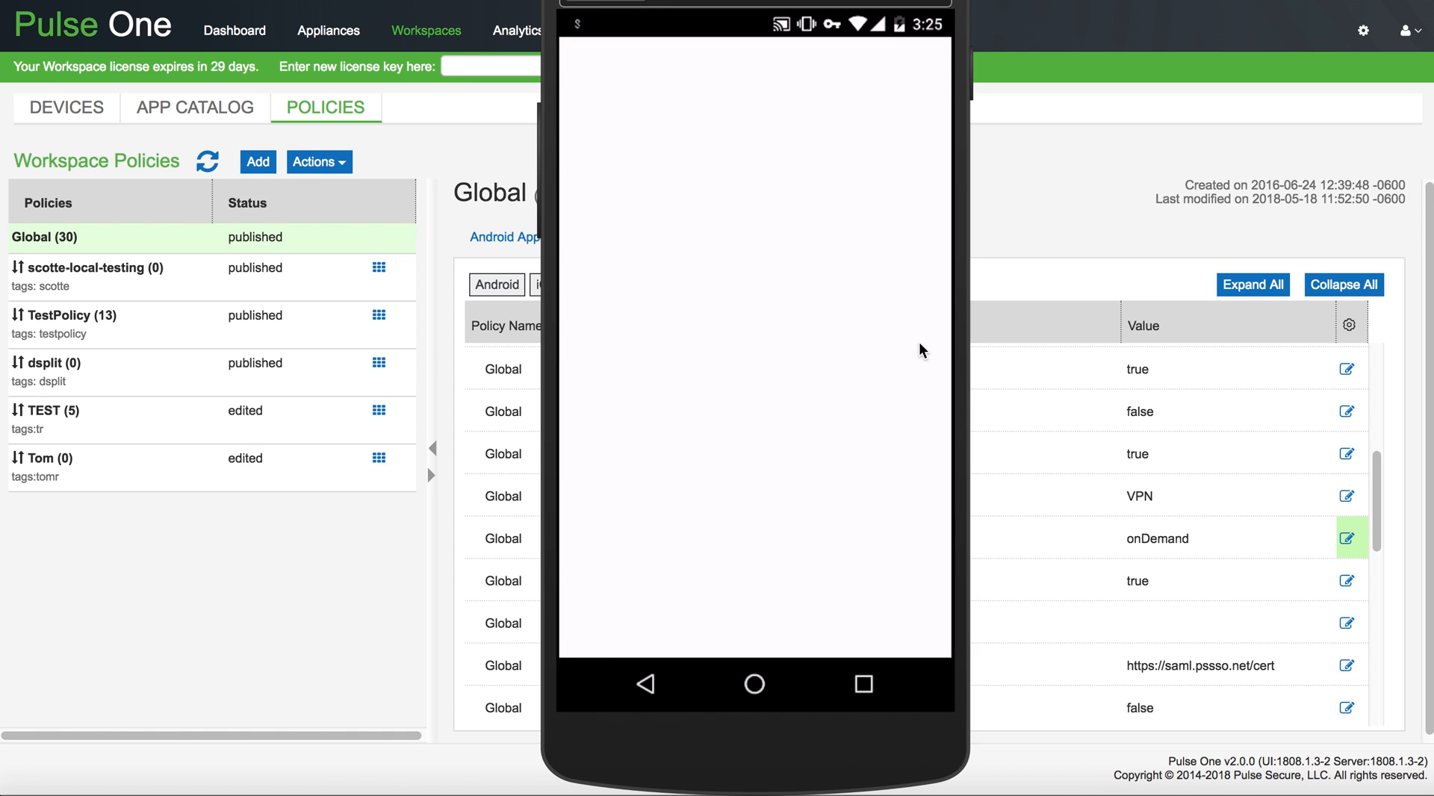
{"action": "left_click", "coordinate": [741, 67]}
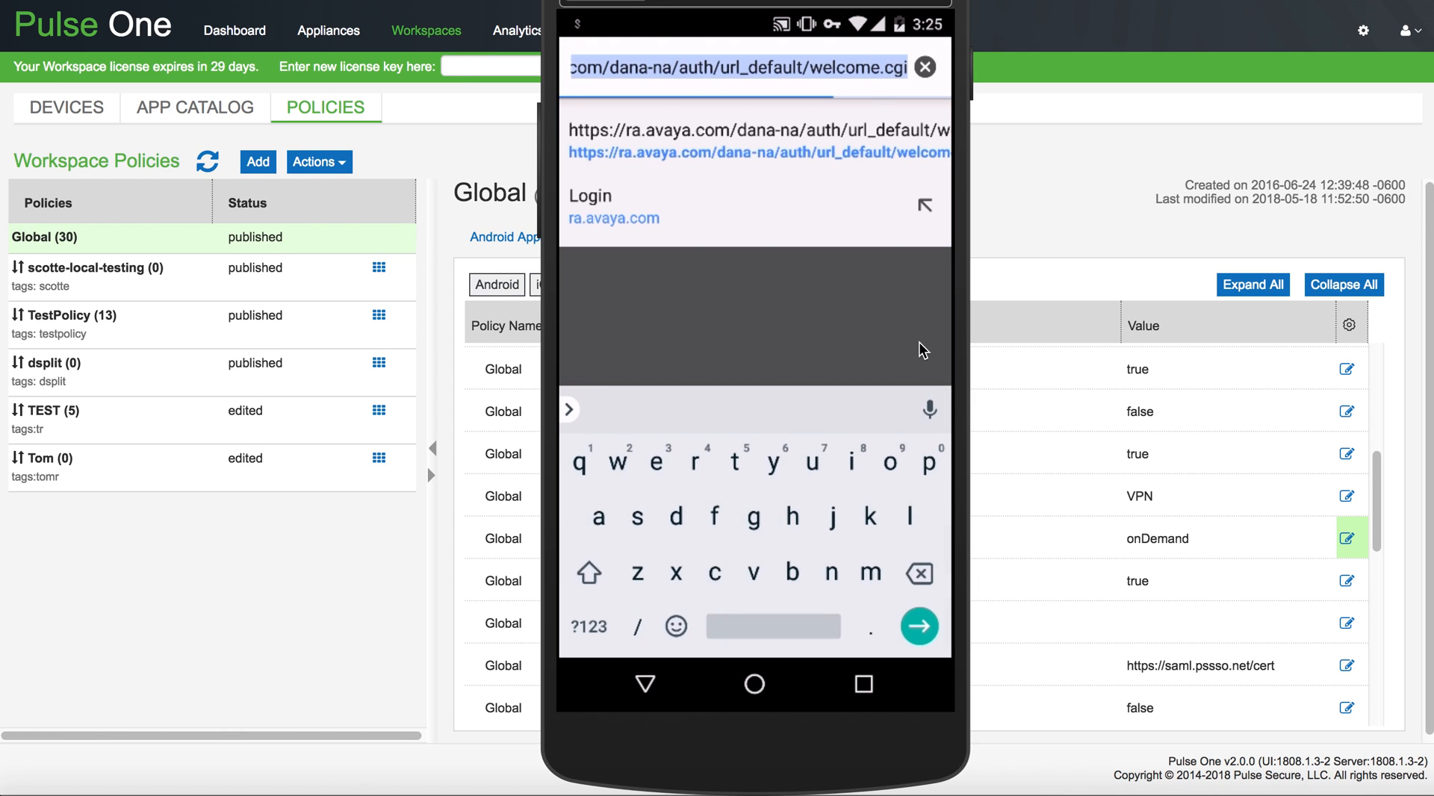
{"action": "type", "text": "whats"}
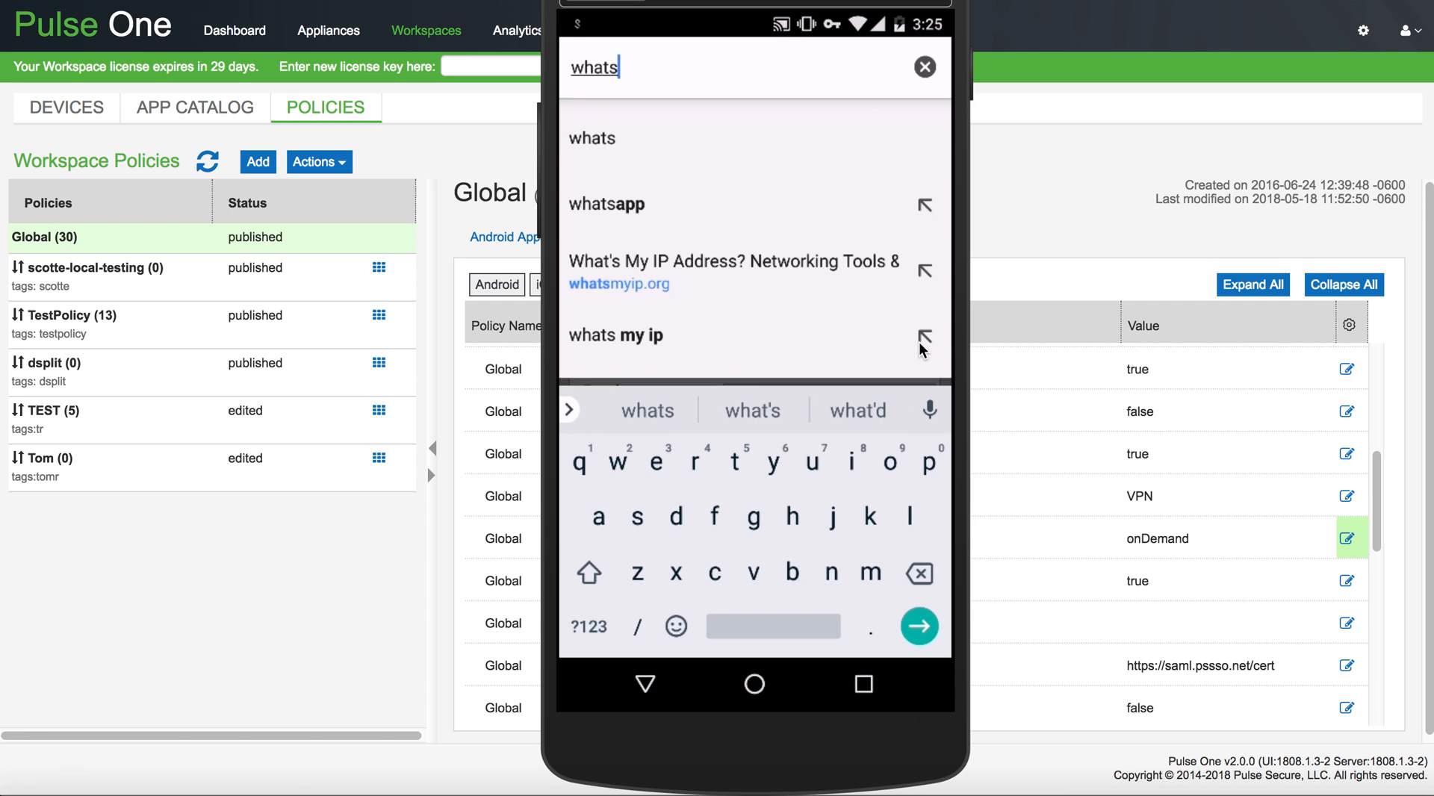
{"action": "left_click", "coordinate": [732, 271]}
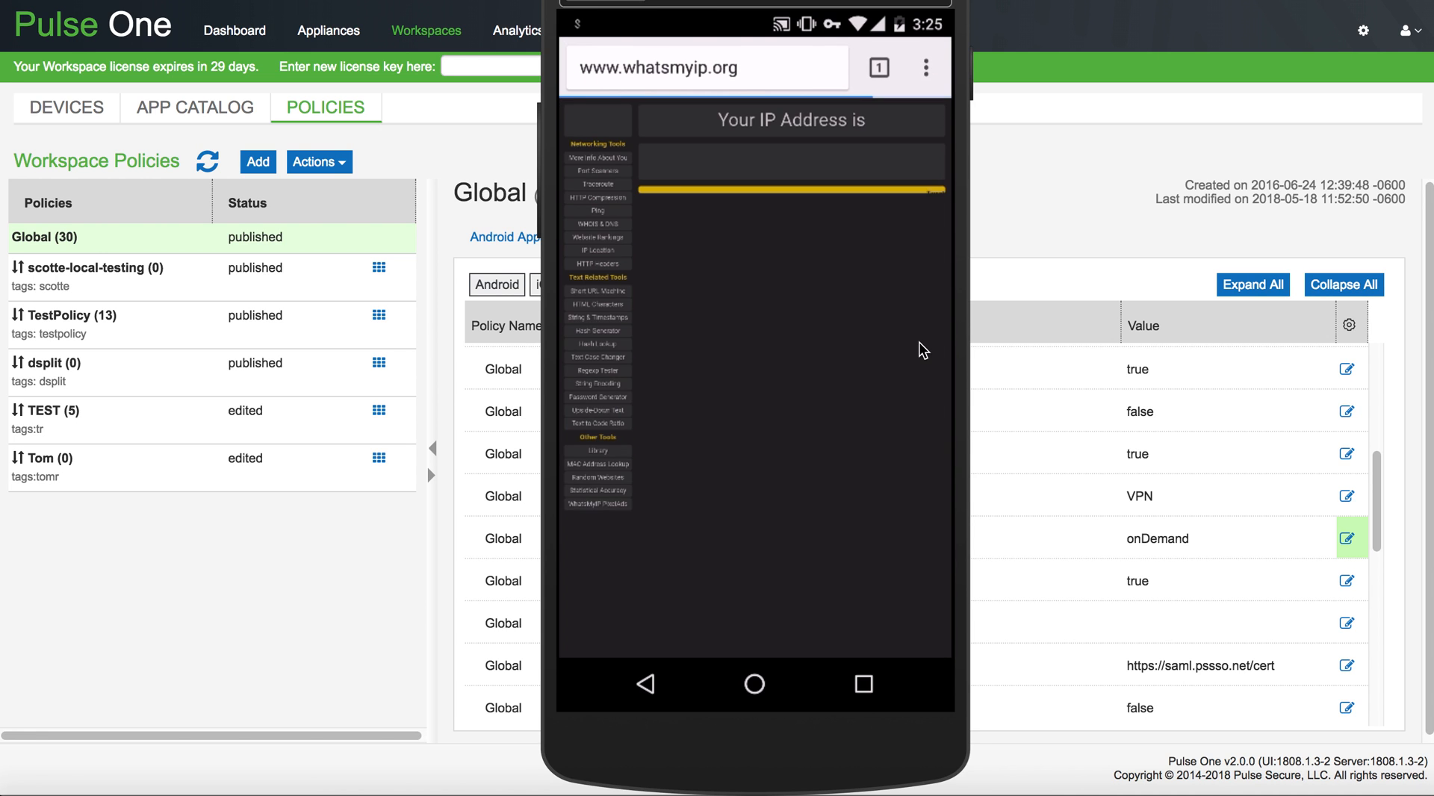